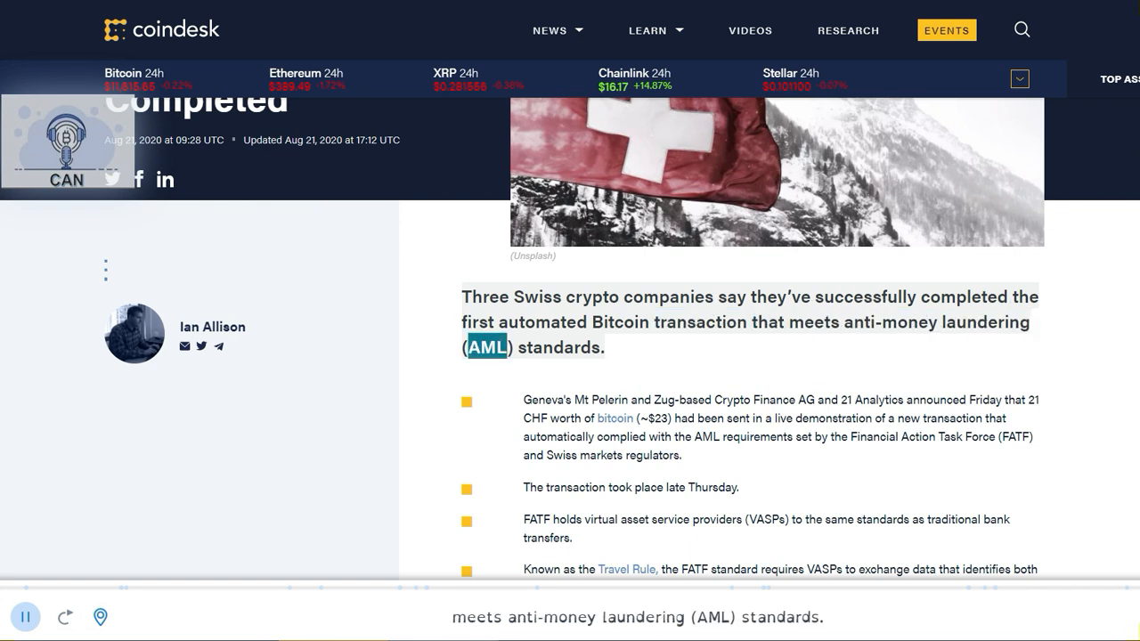
Scroll down to follow the read-aloud from the lead sentence to the live demonstration bullet
scroll("down", 3)
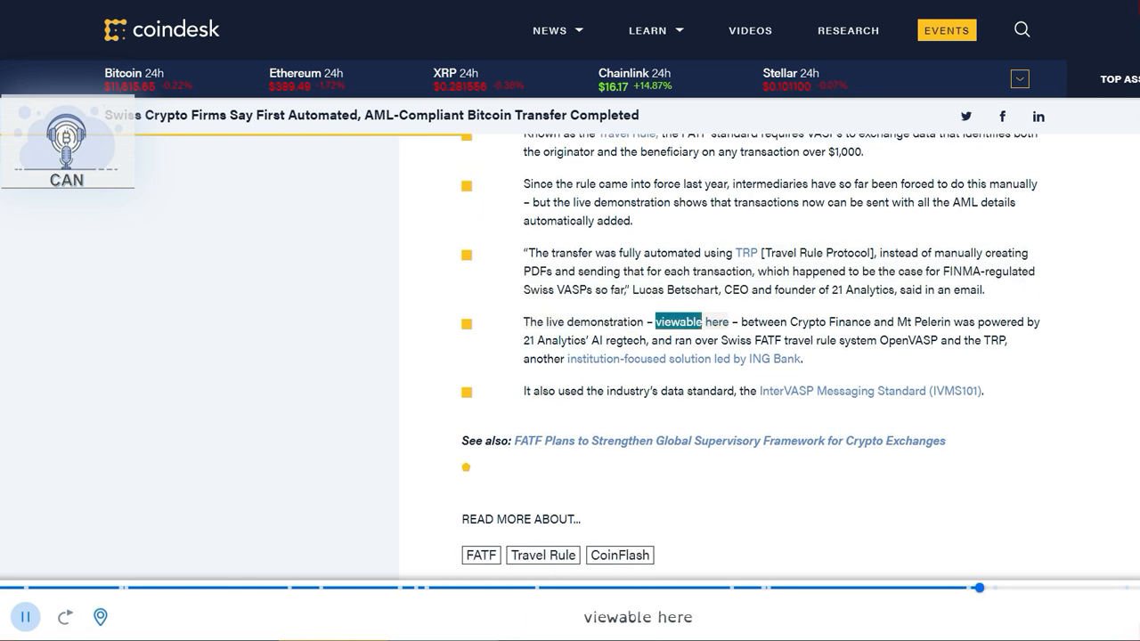
Follow the narration past the demonstration bullet to the final industry data standard bullet
scroll("down", 3)
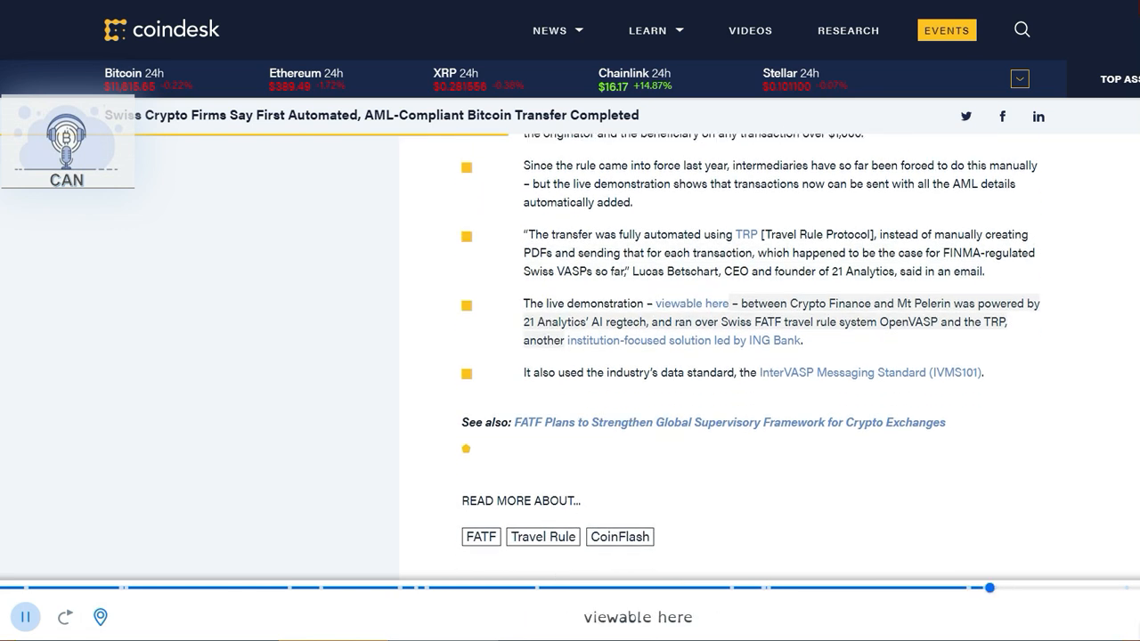
double_click(932, 303)
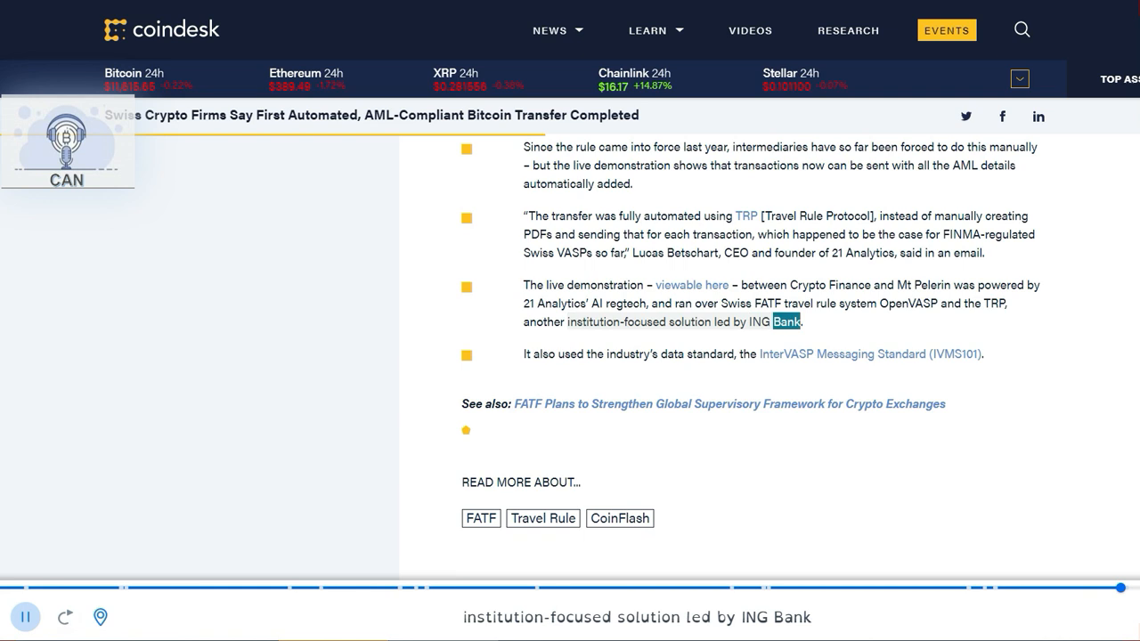
scroll("down", 3)
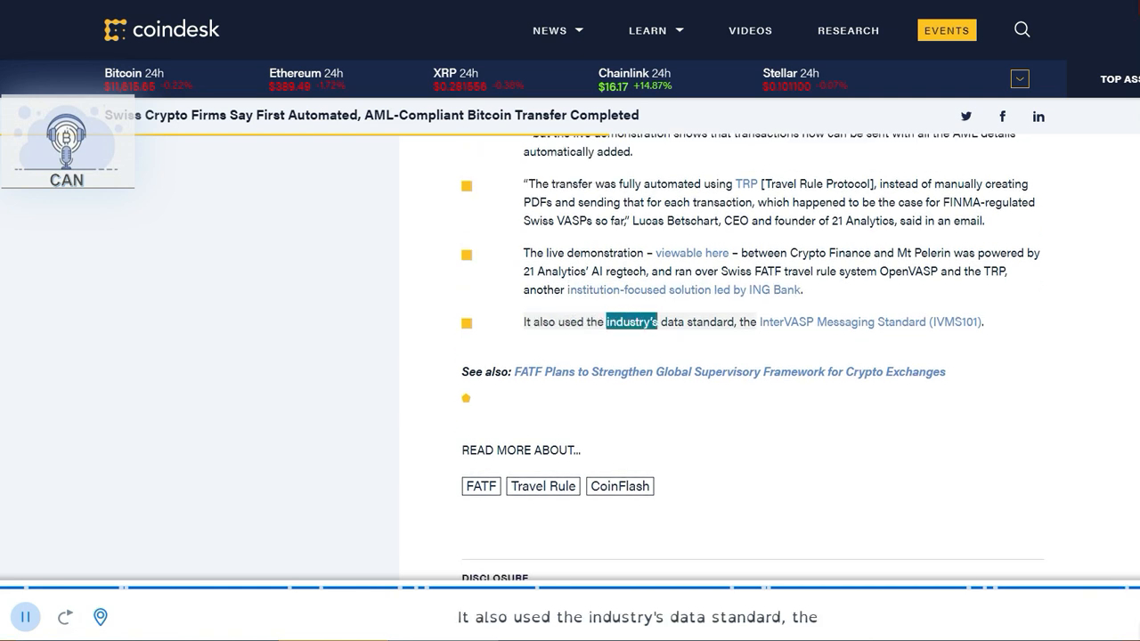